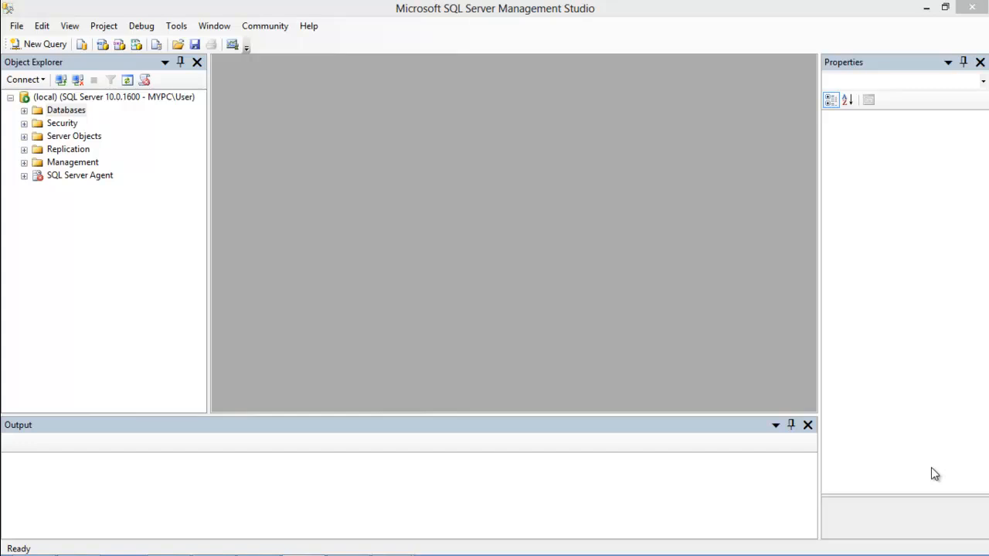
mouse_move(24, 139)
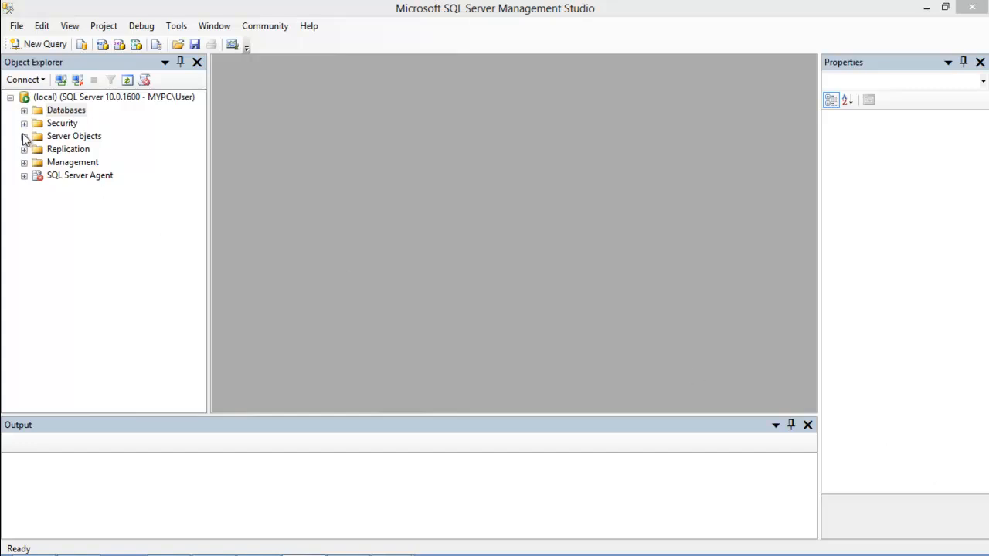
Step: Expand Databases in Object Explorer and bring up the SCOTT database's context menu
left_click(25, 109)
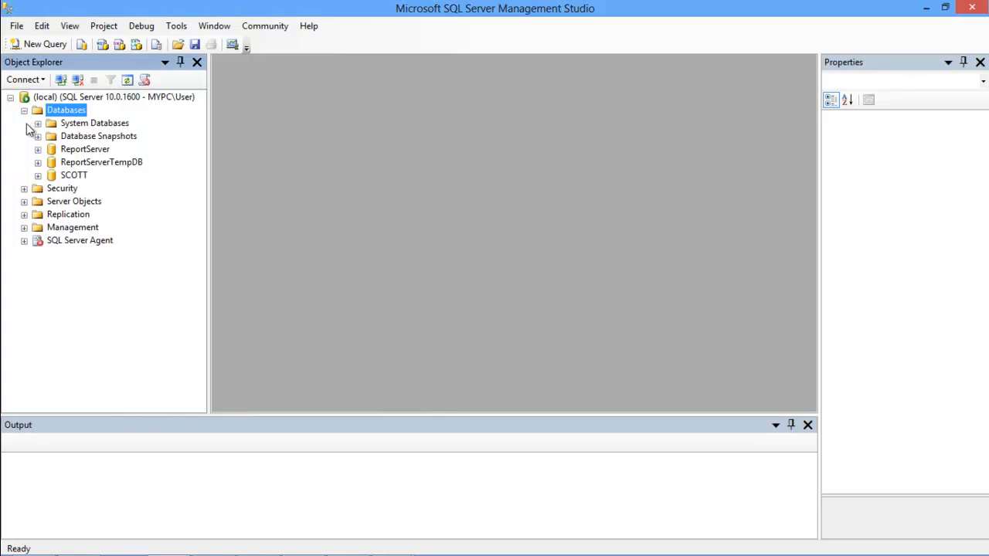
right_click(74, 174)
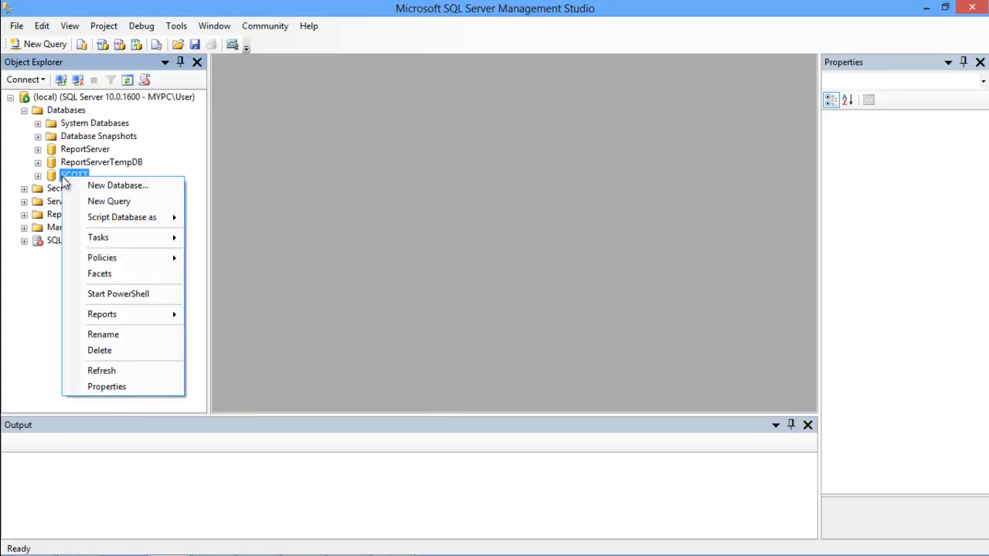
Step: Start a new query on SCOTT containing 'select * from emp'
left_click(108, 201)
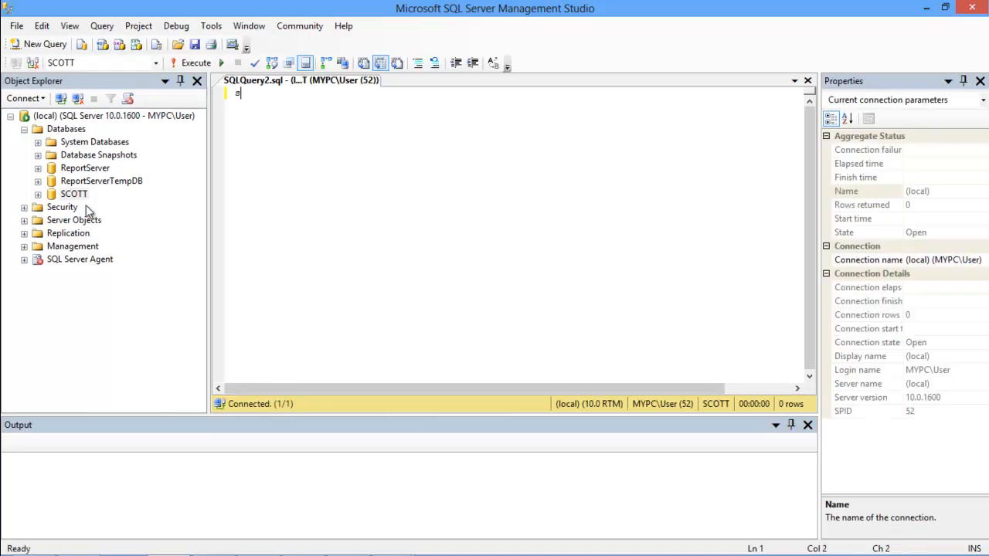
type("select * from emp")
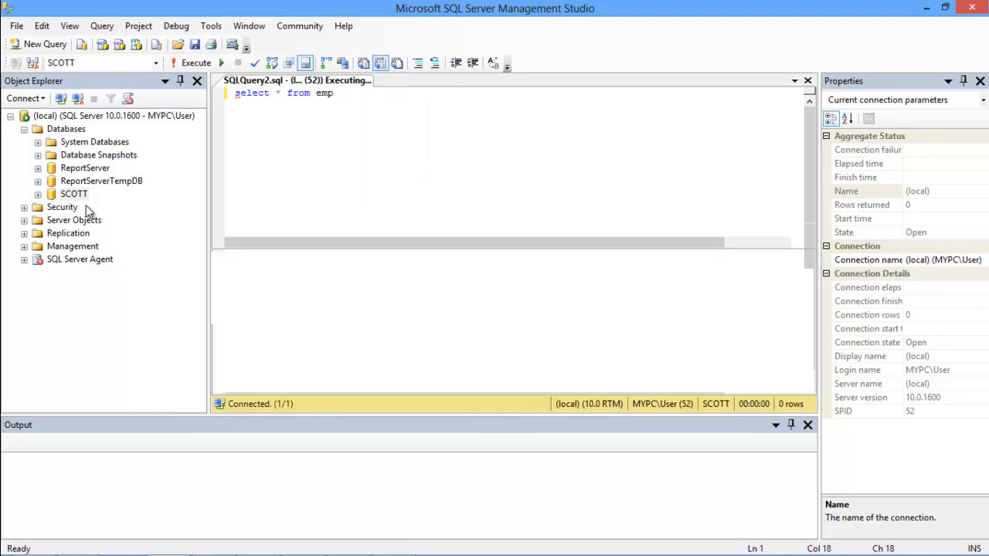
Step: Execute the emp query returning 14 rows, then add where JOB='manager'
left_click(196, 62)
type("where JOB='mana")
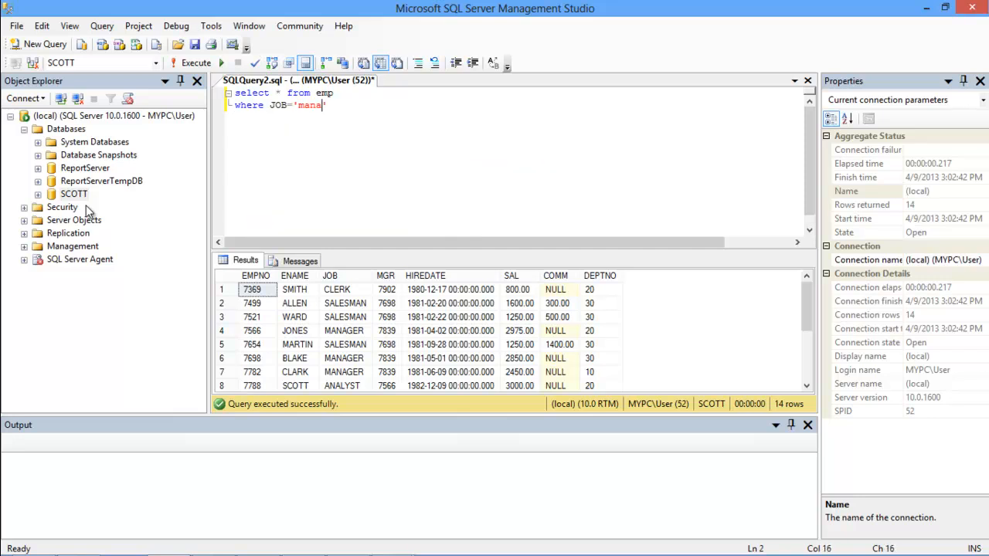
type("ger")
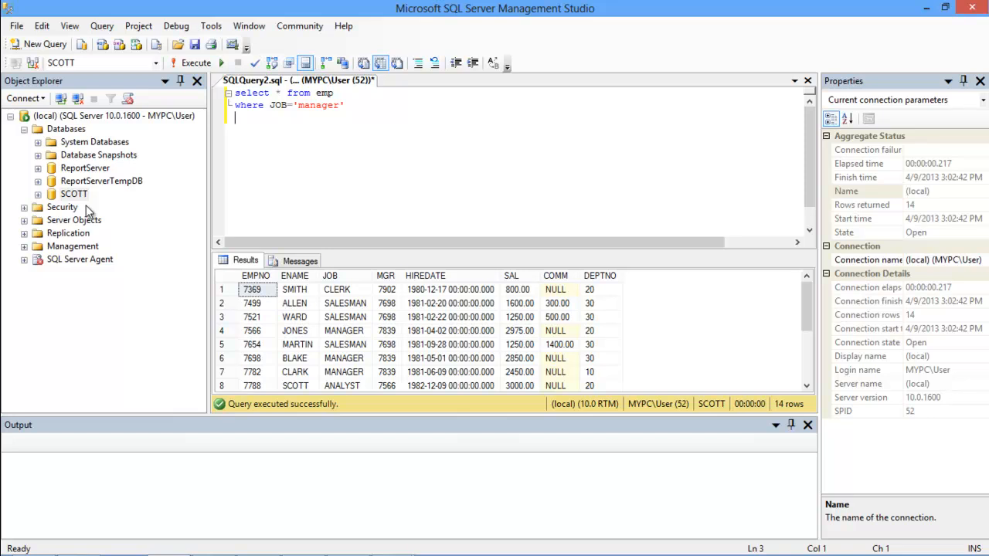
Step: Extend the filter with AND SAL>2450 after the manager condition
type("AND")
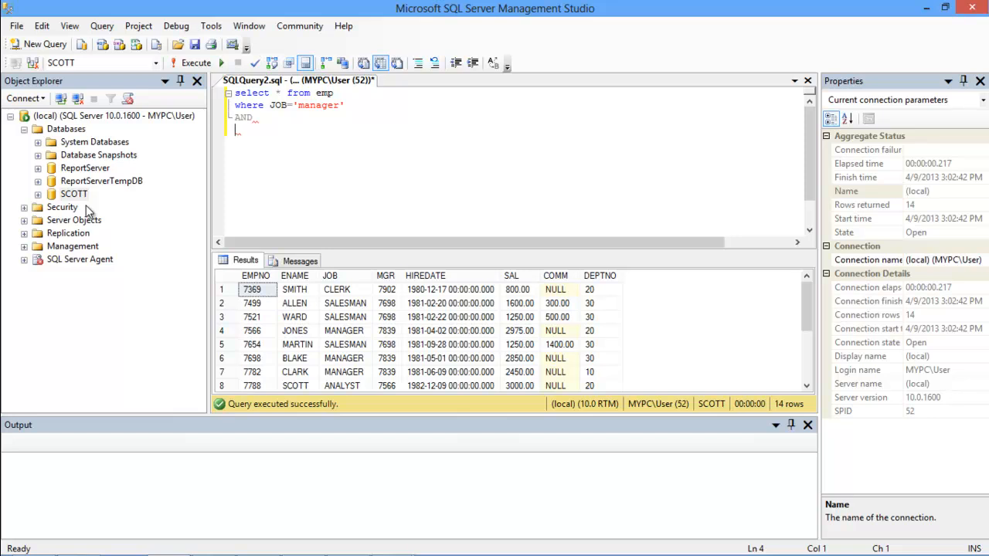
type("sal")
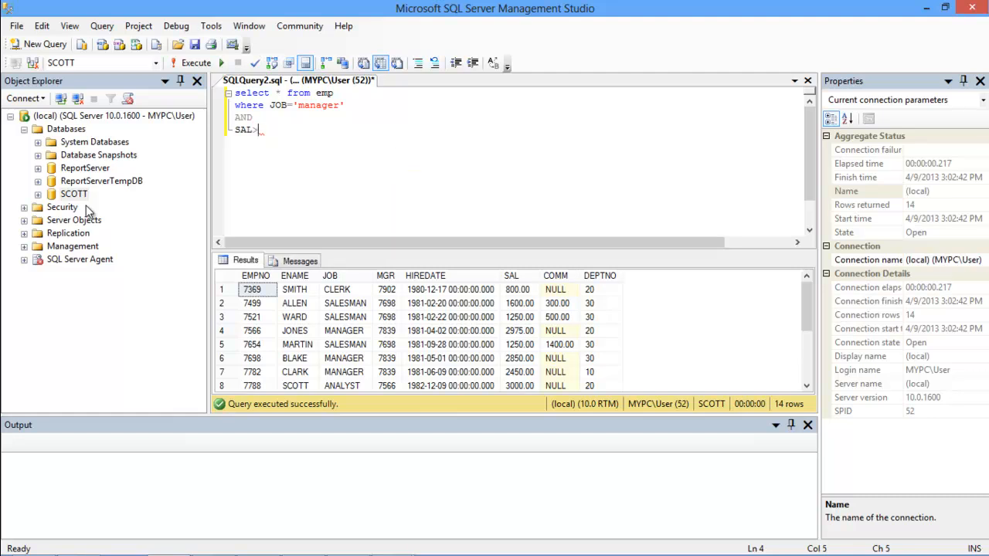
type("2450")
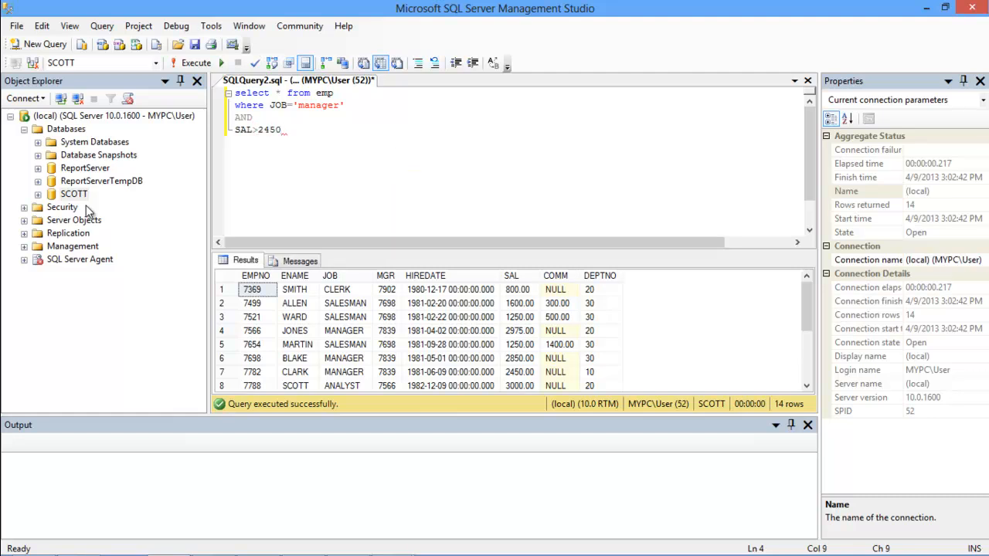